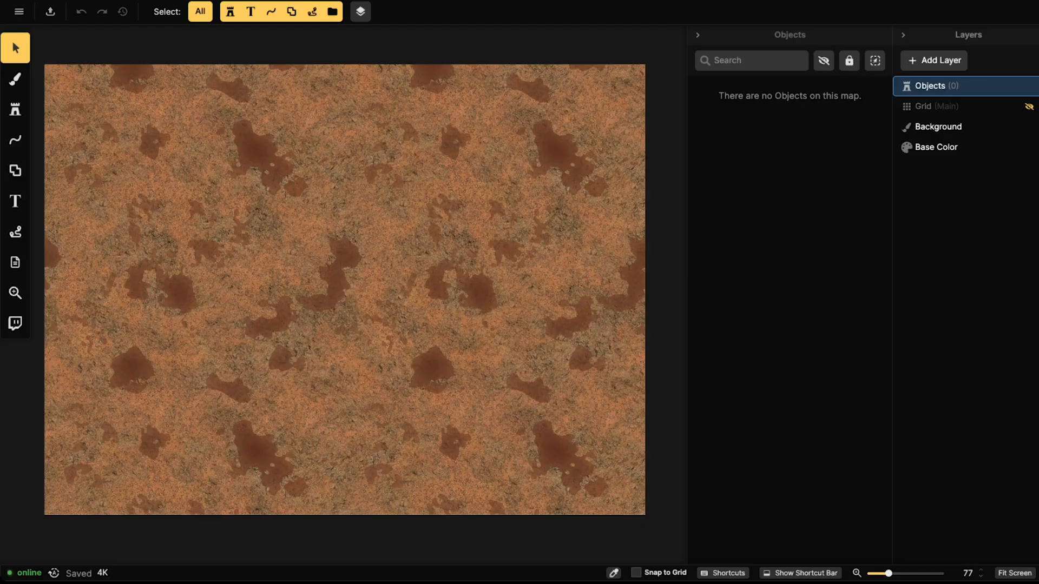
mouse_move(232, 191)
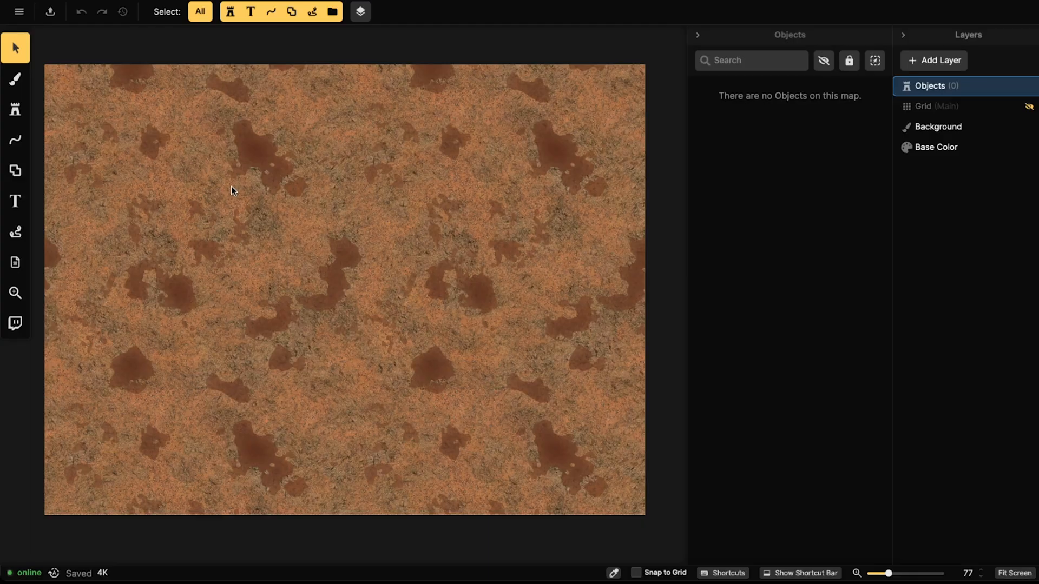
mouse_move(16, 47)
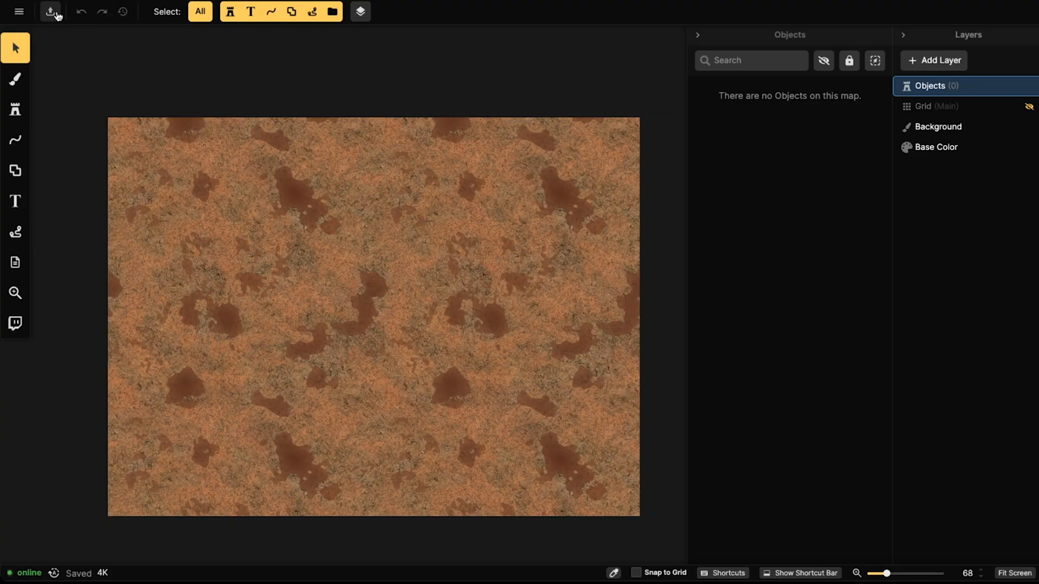
mouse_move(145, 17)
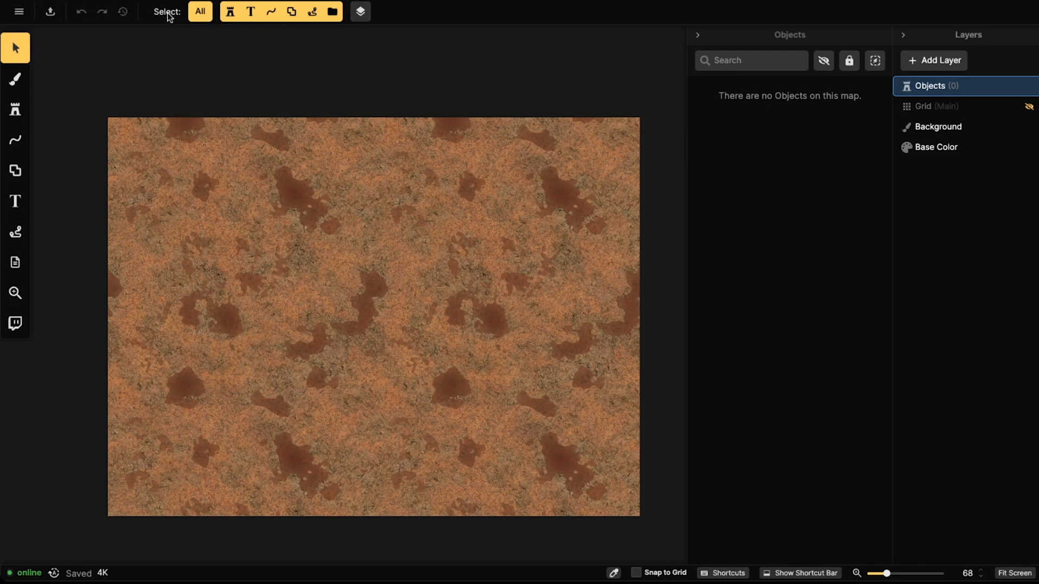
Preview the background-painting and line-drawing tool options, then view and dismiss the Add Layer choices.
left_click(15, 79)
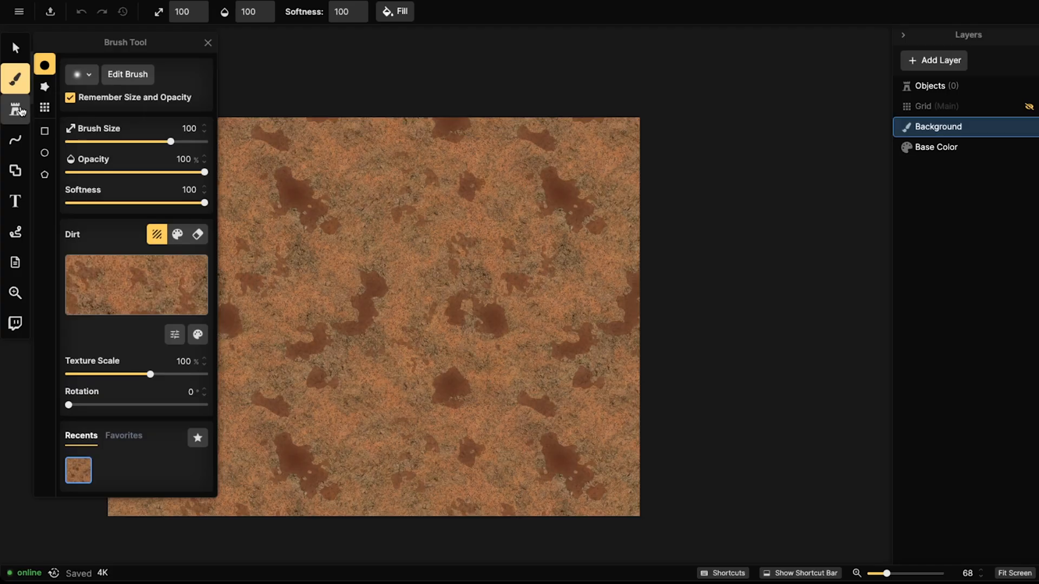
left_click(15, 139)
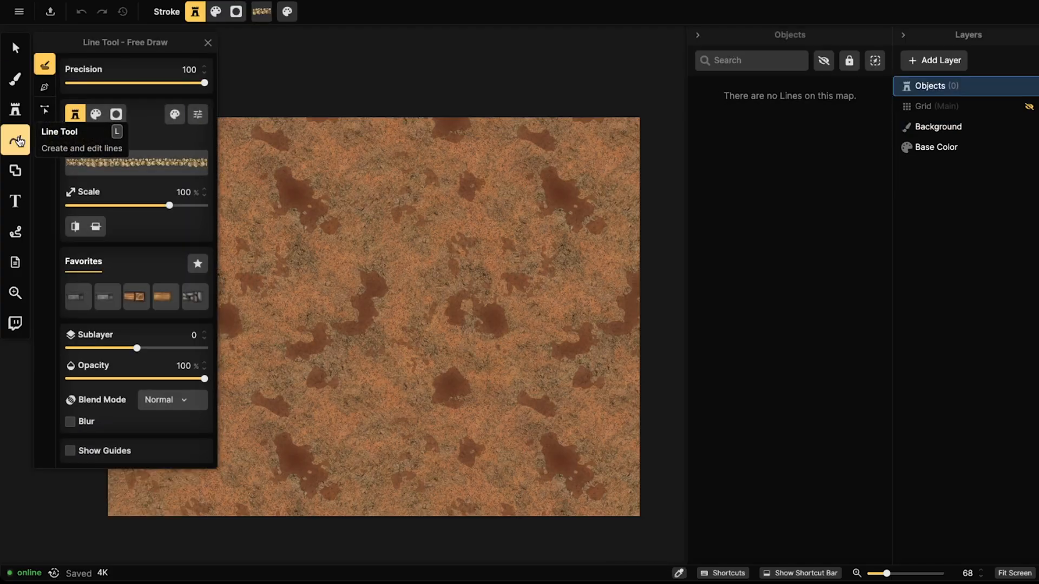
left_click(15, 47)
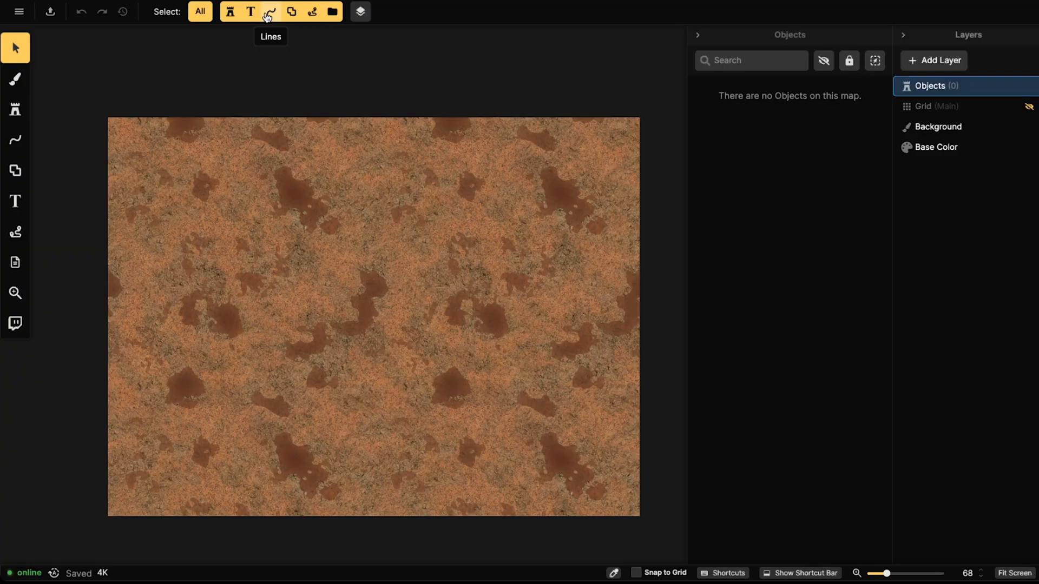
mouse_move(798, 80)
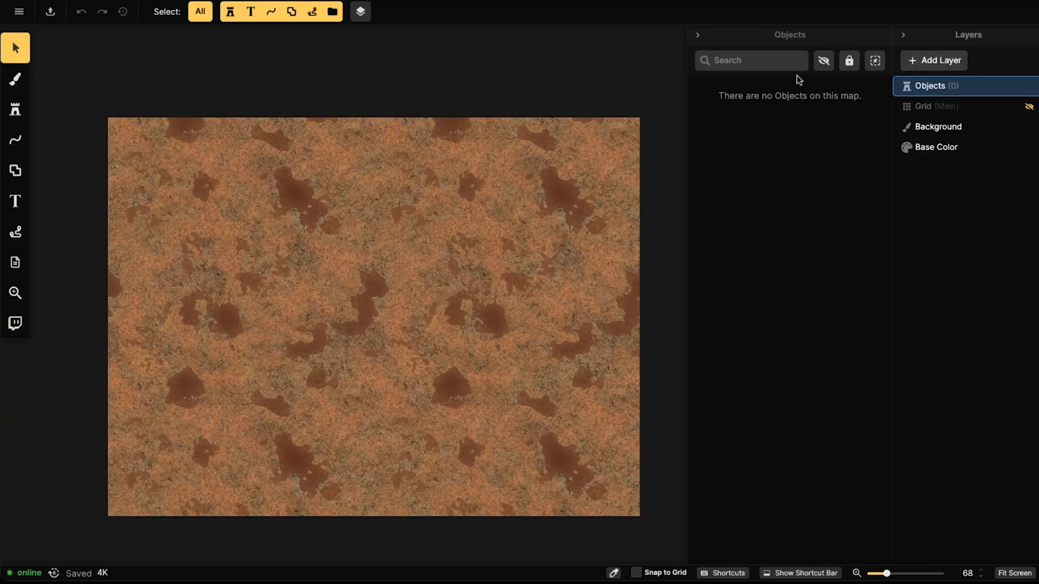
mouse_move(806, 216)
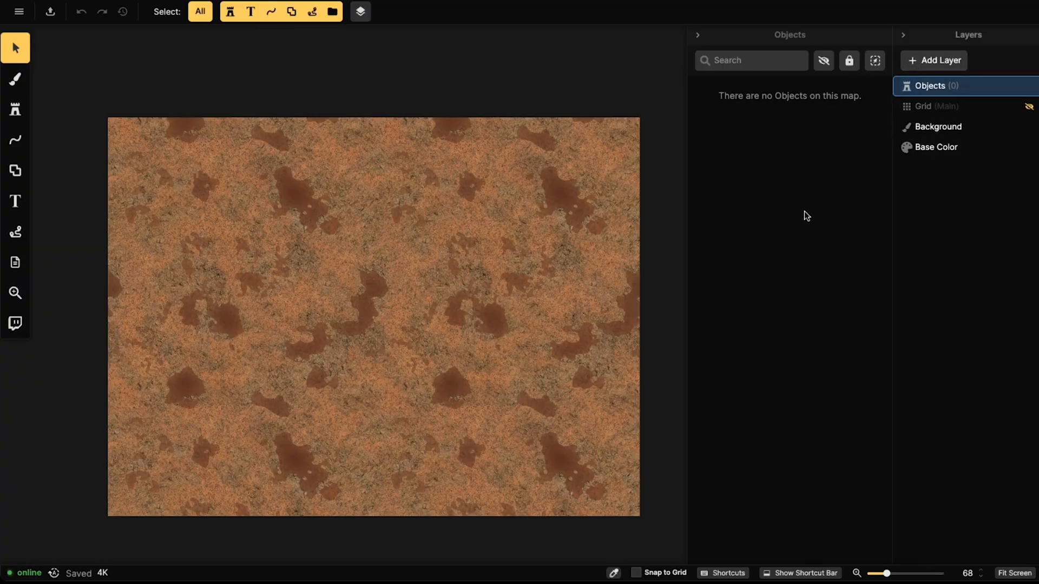
mouse_move(854, 195)
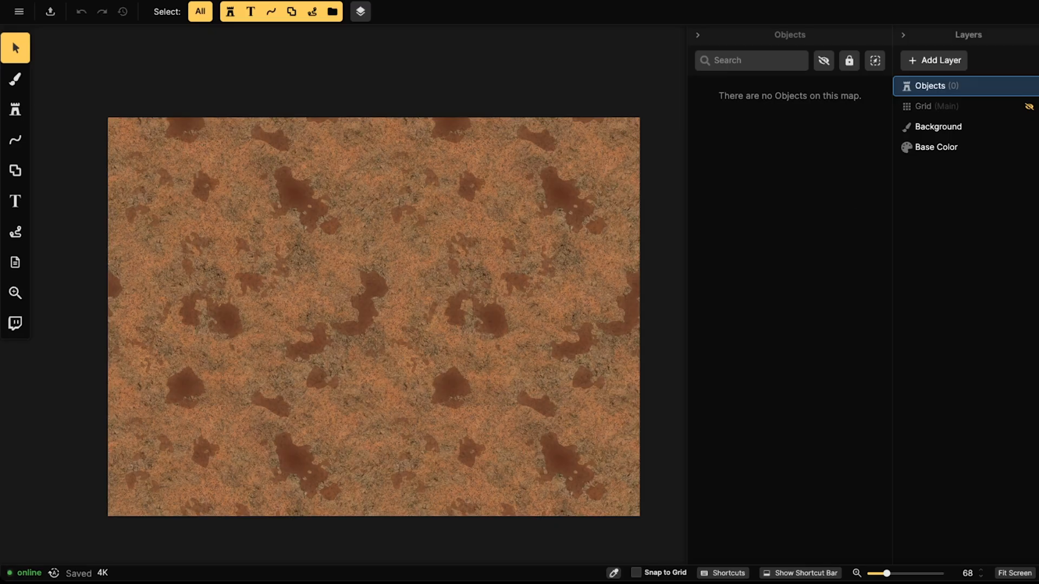
mouse_move(16, 171)
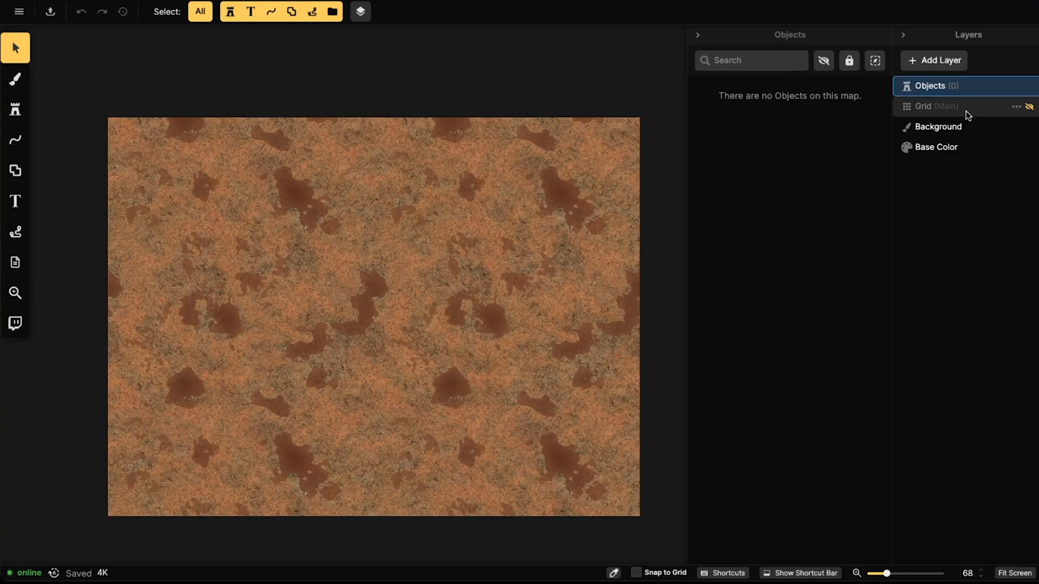
mouse_move(954, 110)
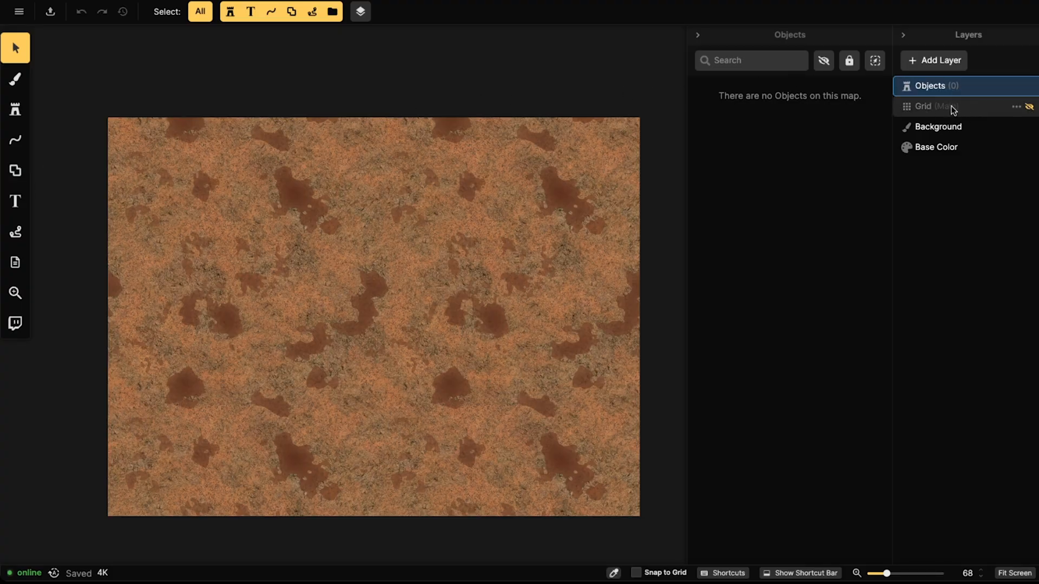
left_click(937, 60)
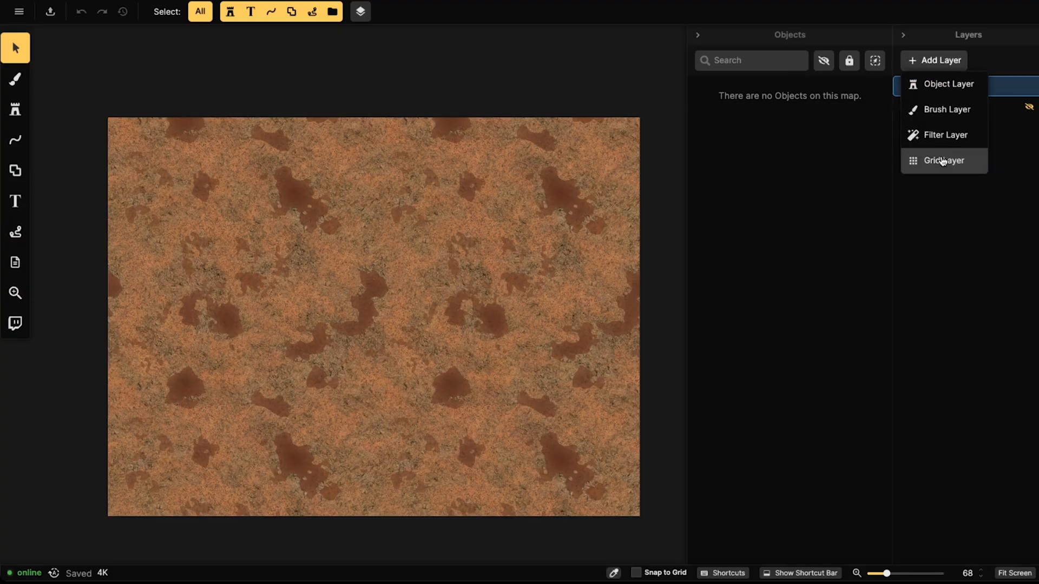
left_click(943, 160)
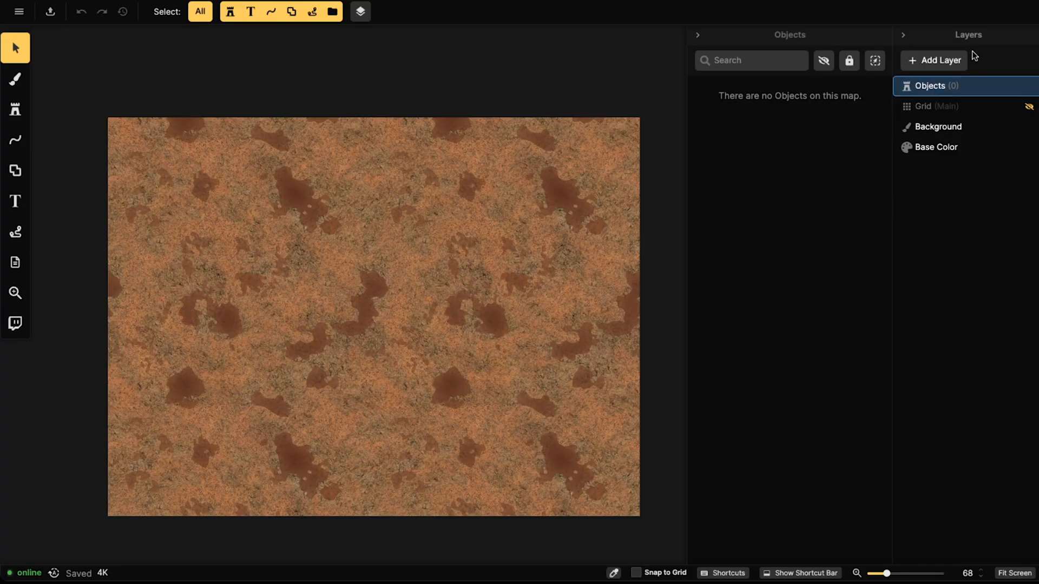
mouse_move(723, 213)
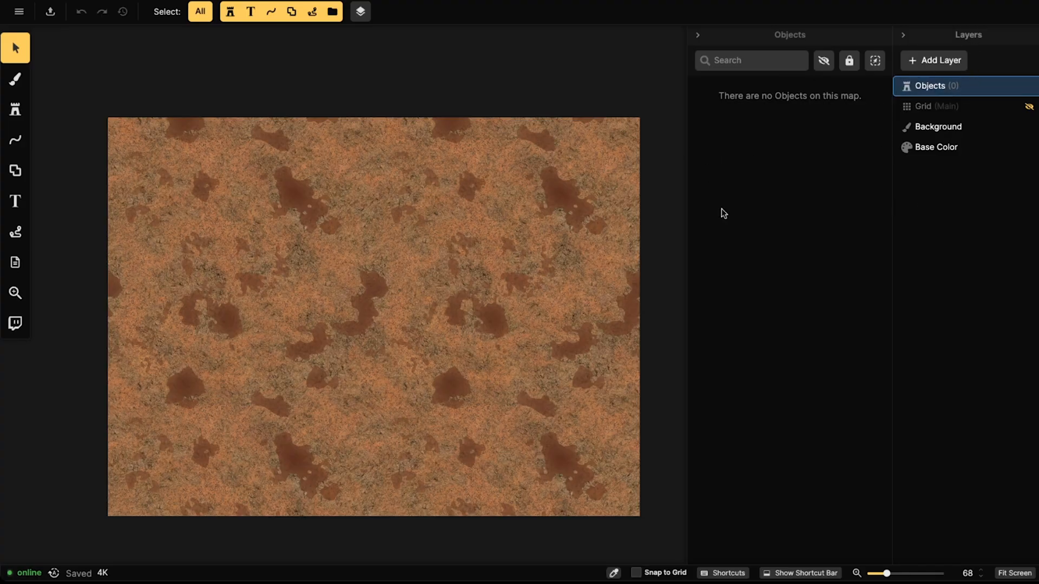
mouse_move(946, 221)
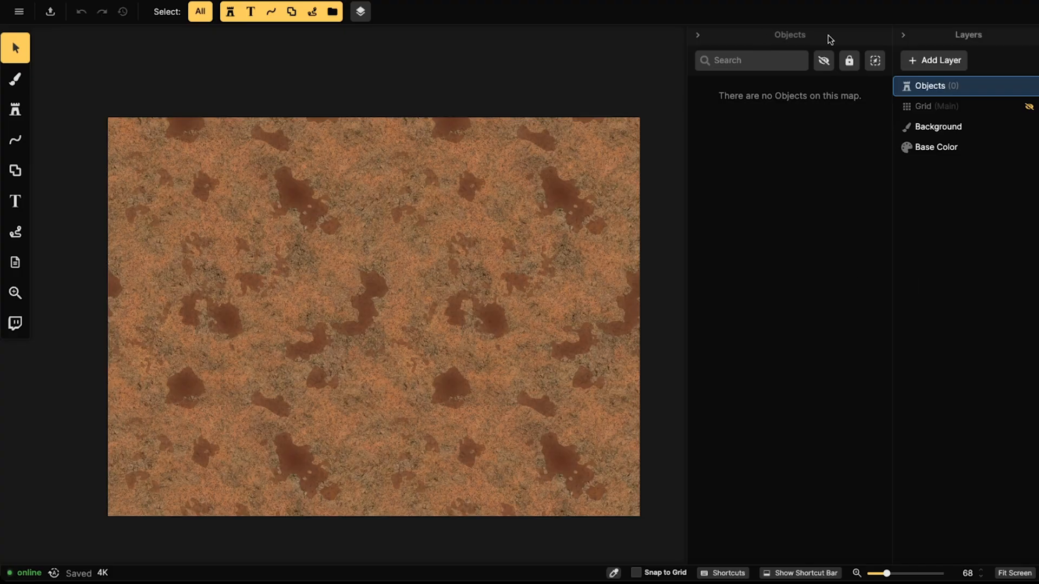
mouse_move(988, 41)
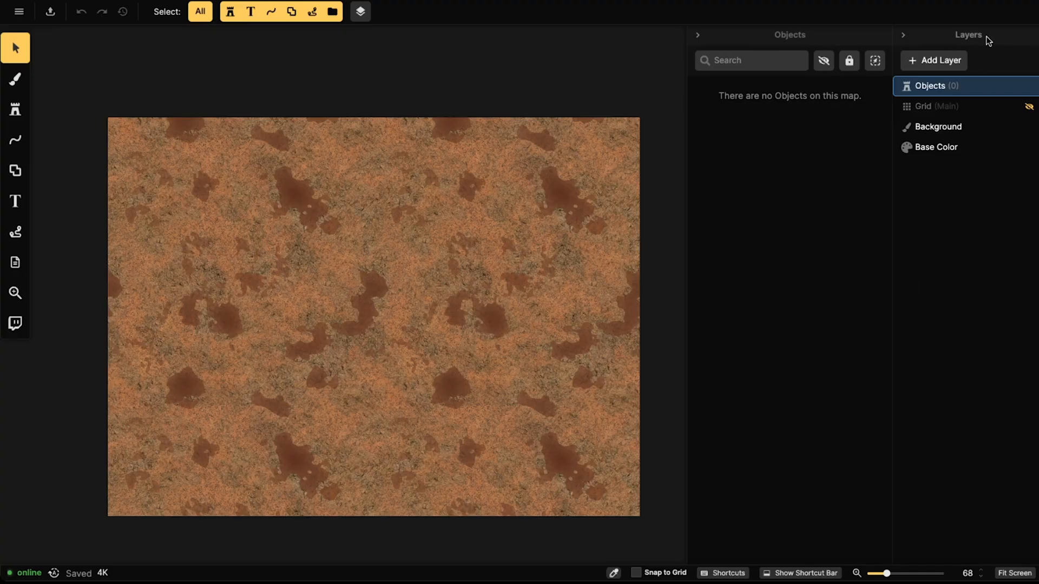
Place a Tree stamp and drag it to settle at the map centre.
left_click(15, 110)
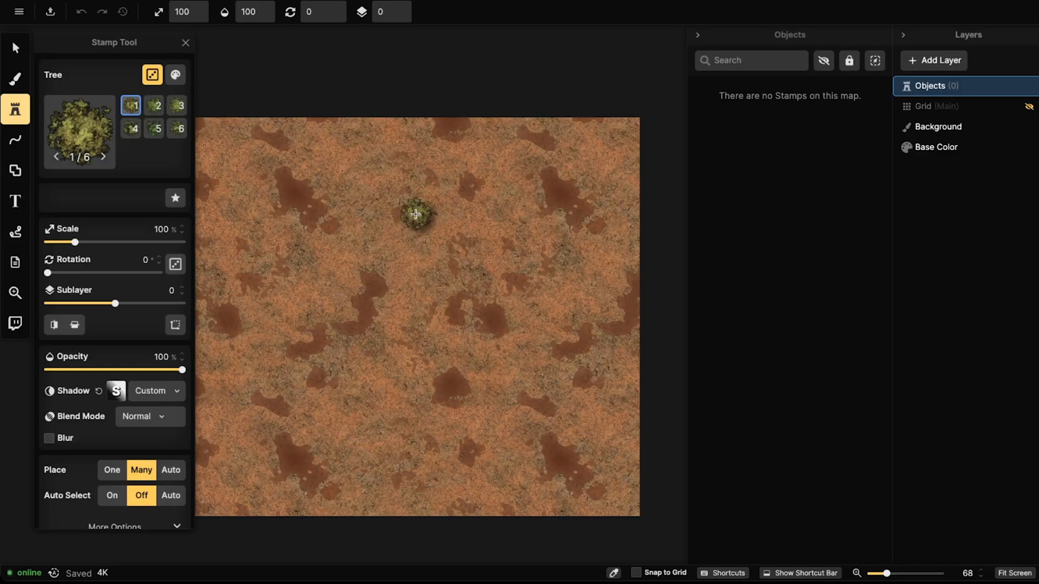
left_click(416, 213)
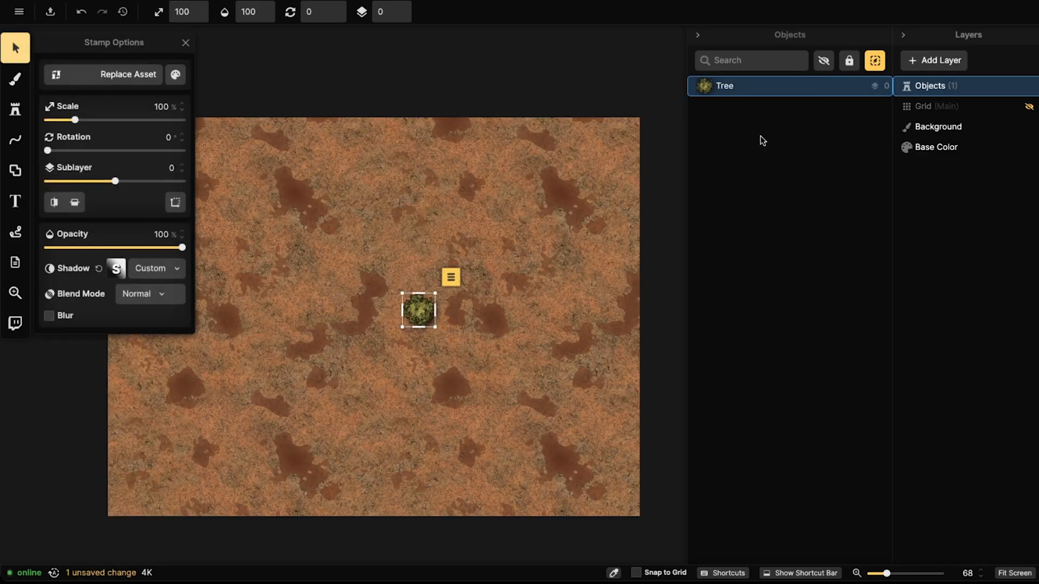
mouse_move(772, 87)
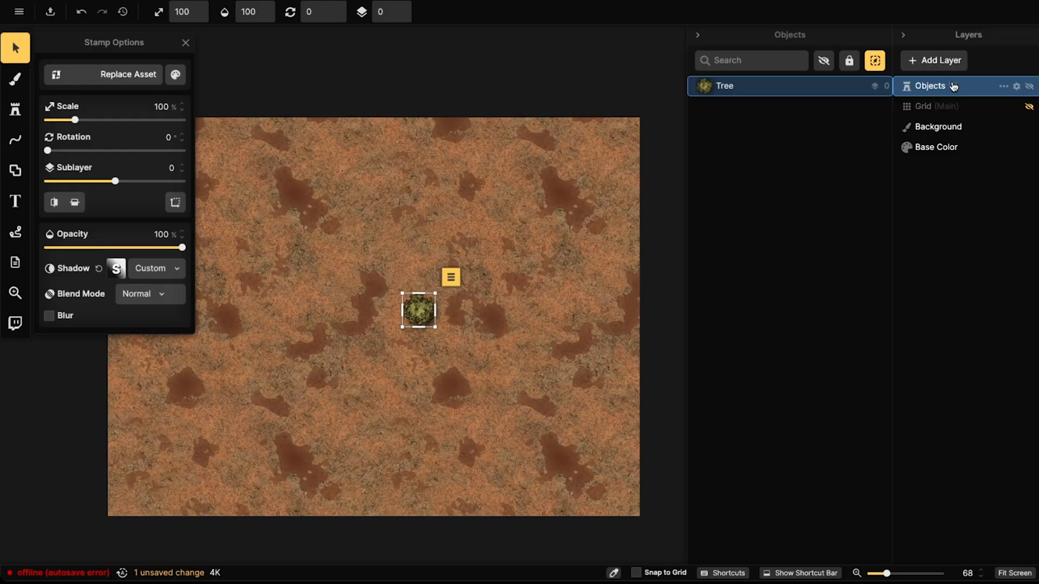
left_click_drag(417, 311, 351, 349)
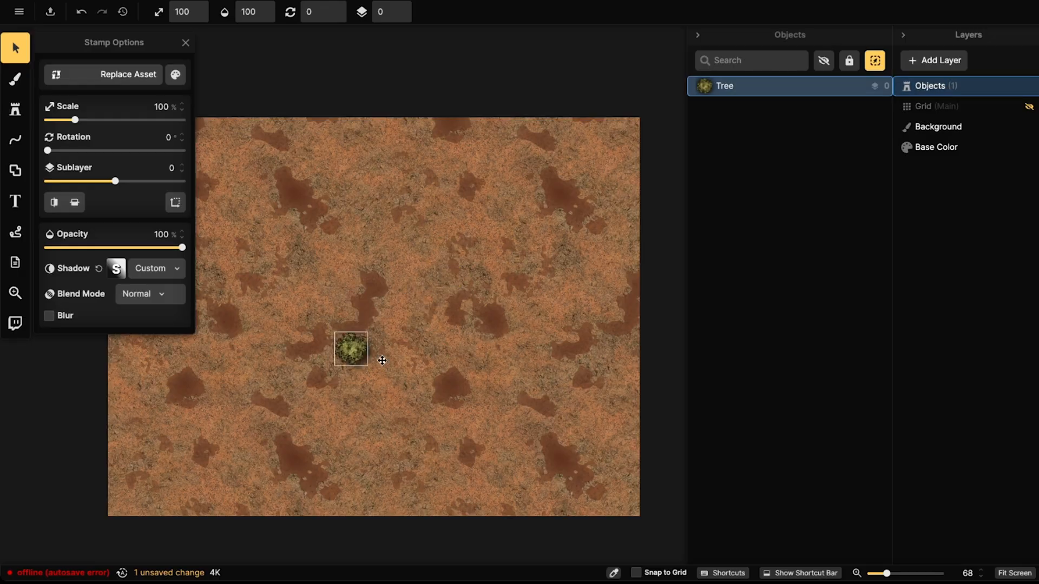
left_click_drag(351, 349, 426, 313)
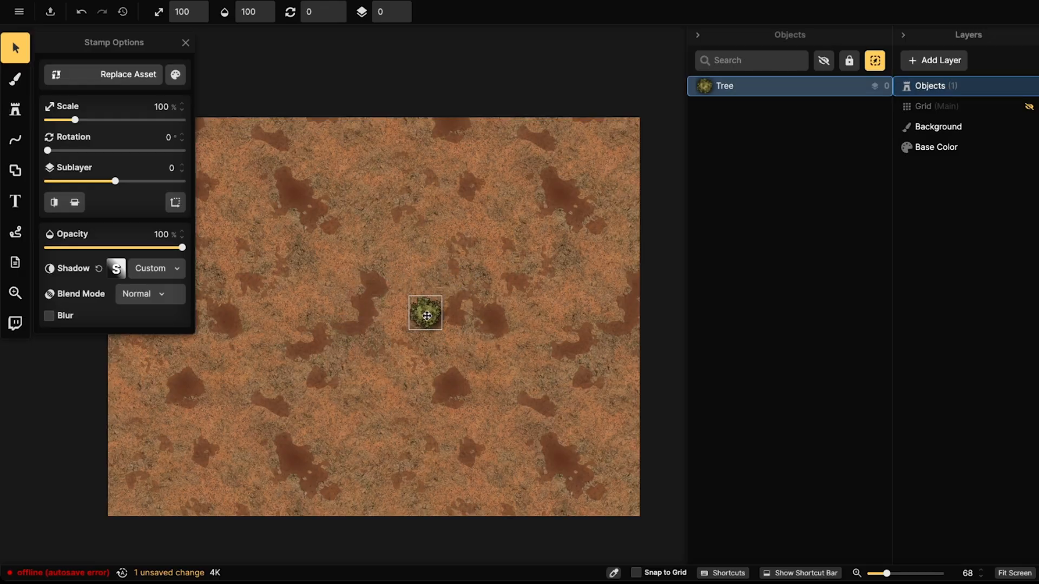
left_click_drag(425, 313, 457, 292)
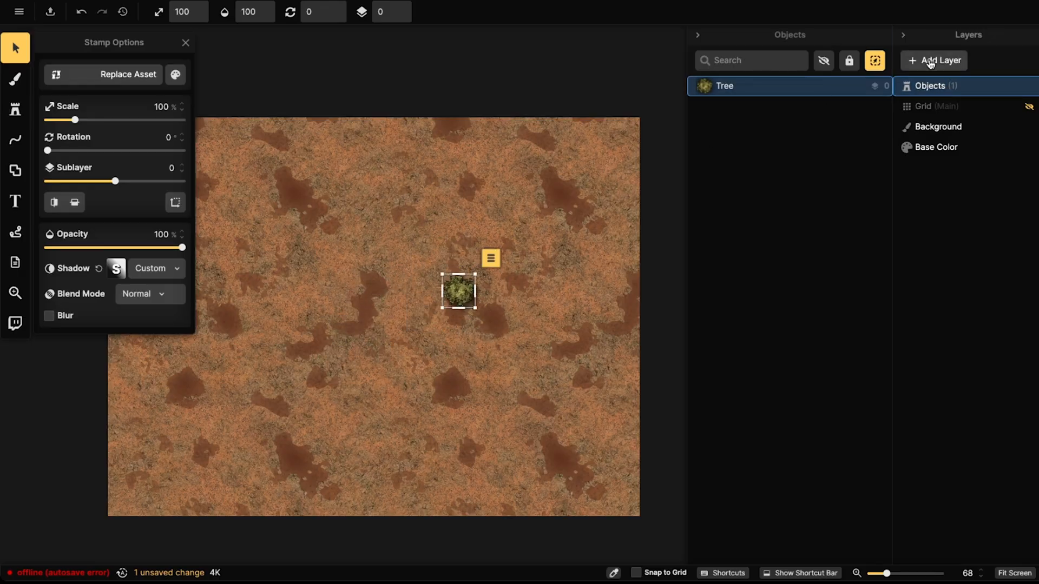
left_click(937, 60)
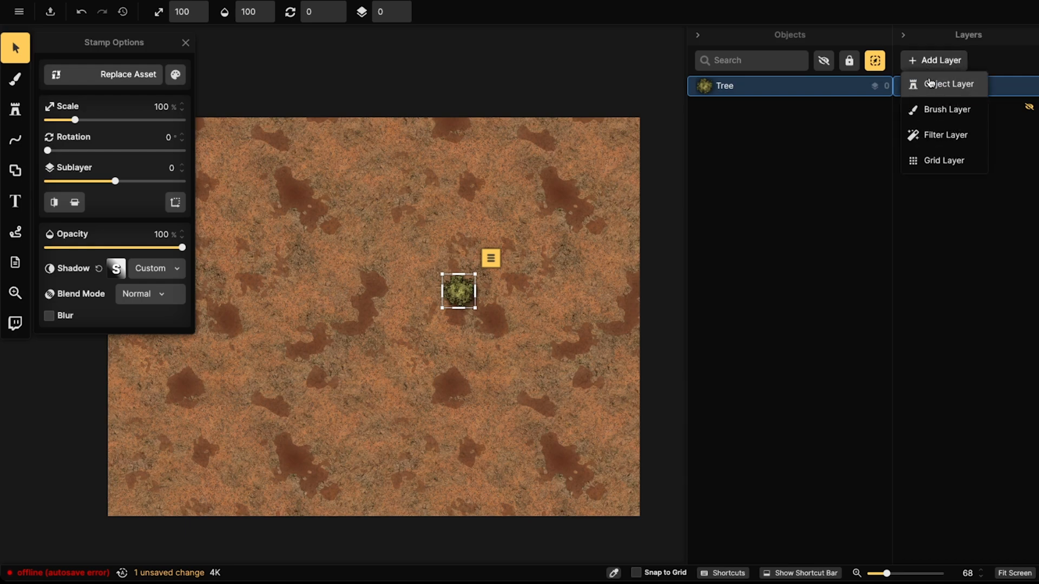
mouse_move(924, 85)
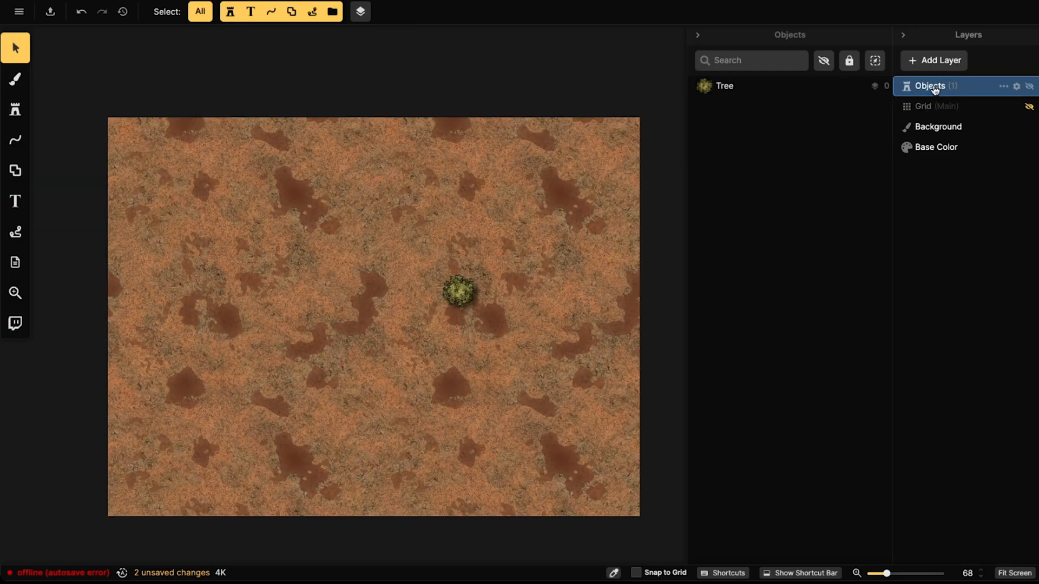
left_click(1004, 86)
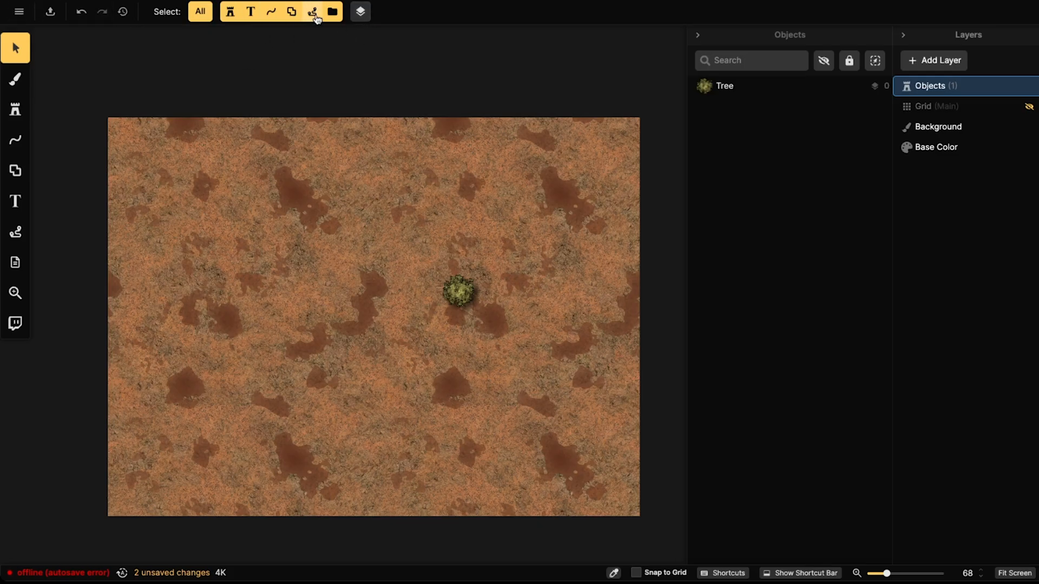
left_click(15, 79)
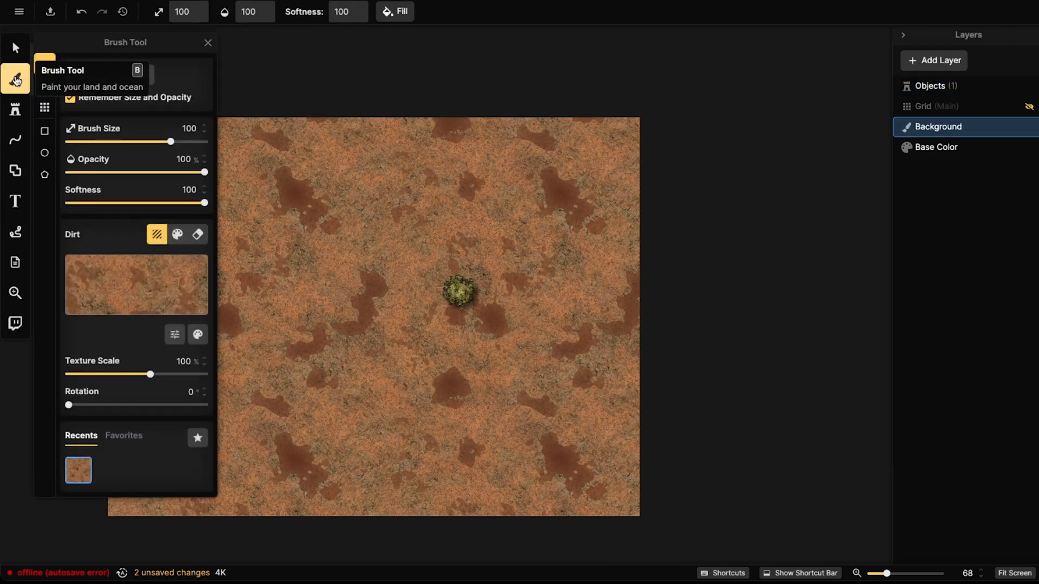
left_click(16, 48)
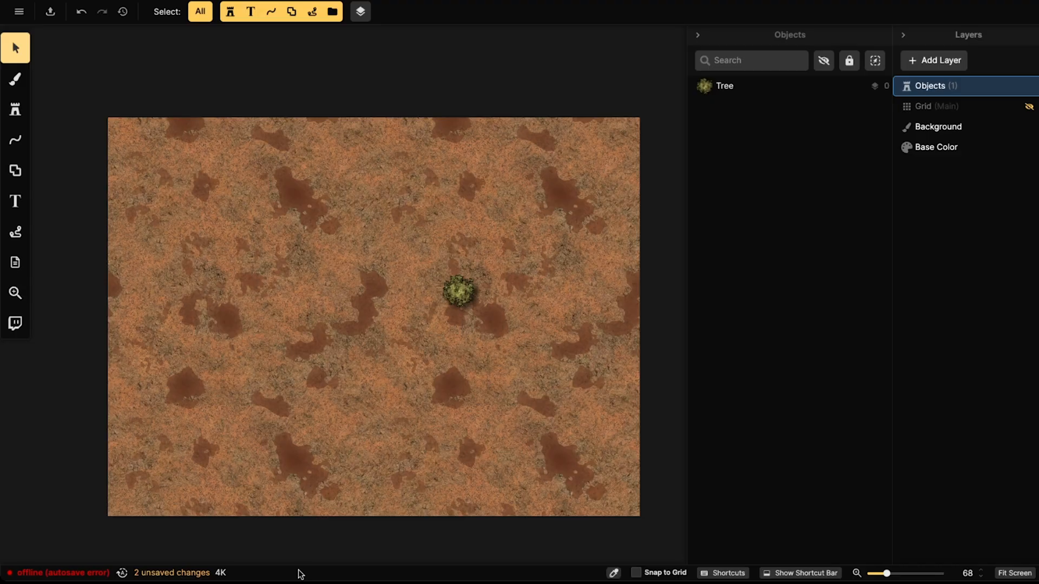
mouse_move(456, 576)
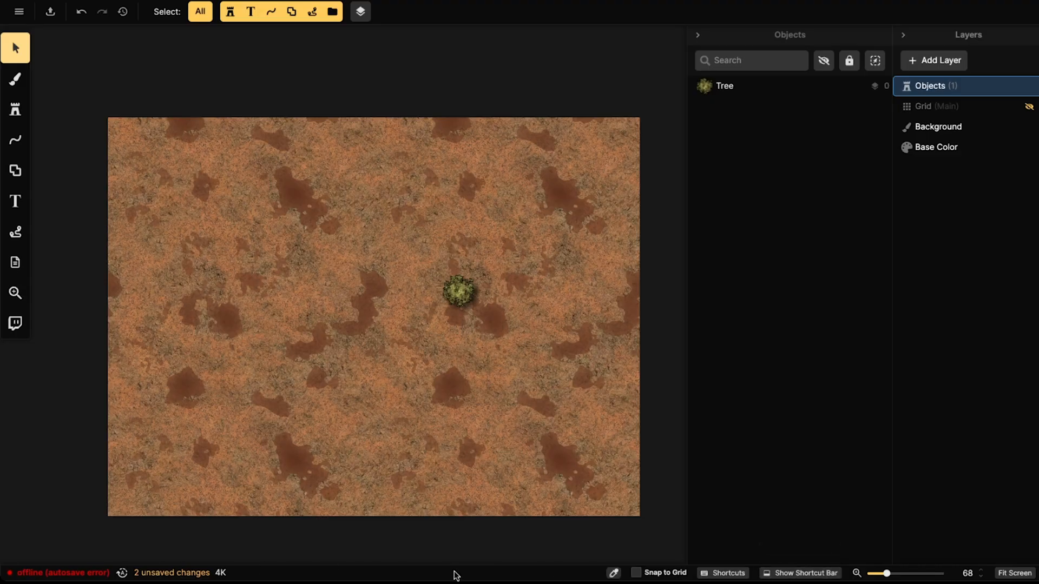
mouse_move(437, 576)
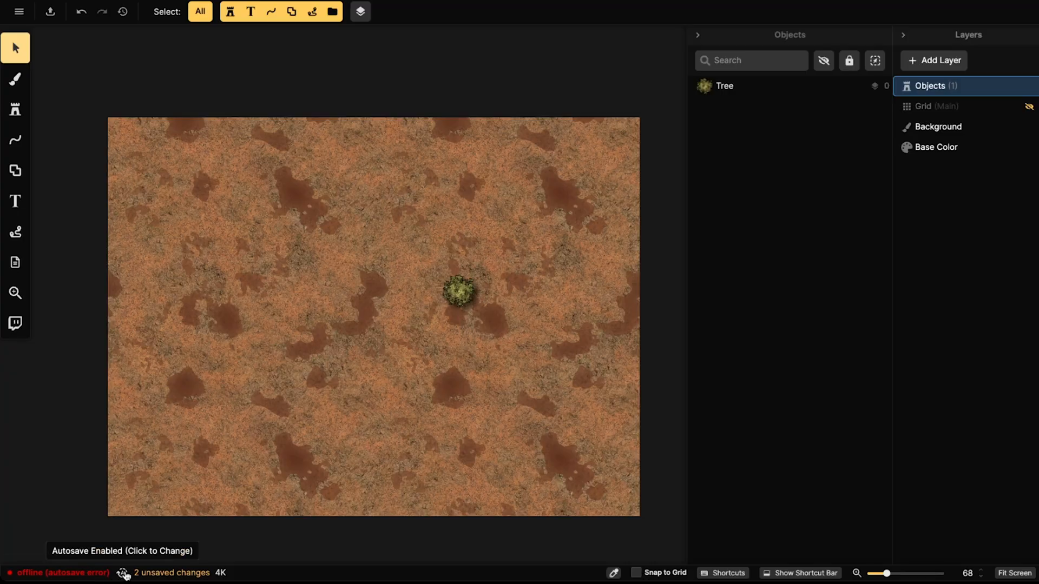
Disable Autosave from the bottom-left autosave indicator and confirm with Save.
left_click(123, 573)
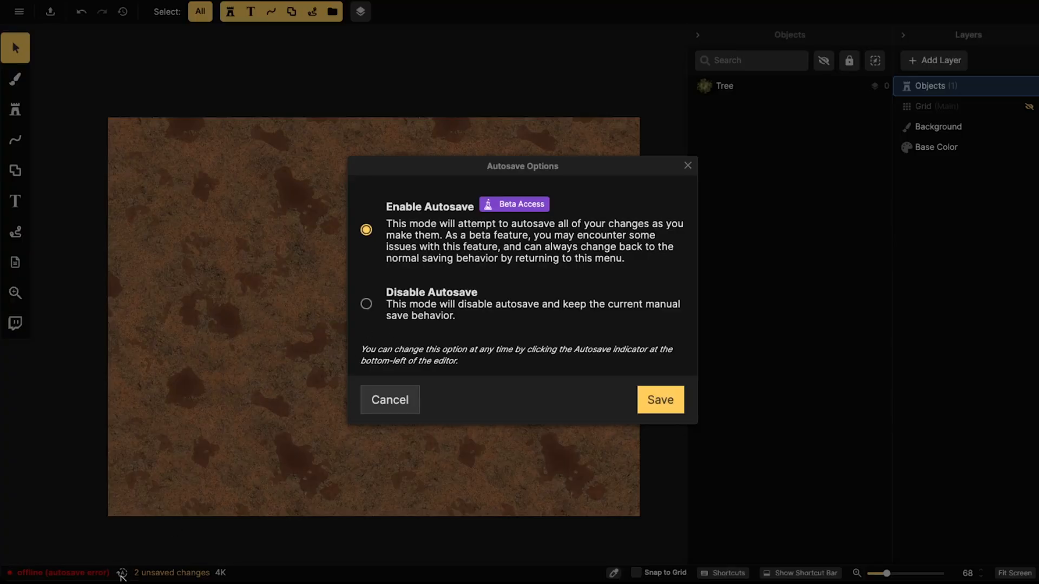
mouse_move(253, 407)
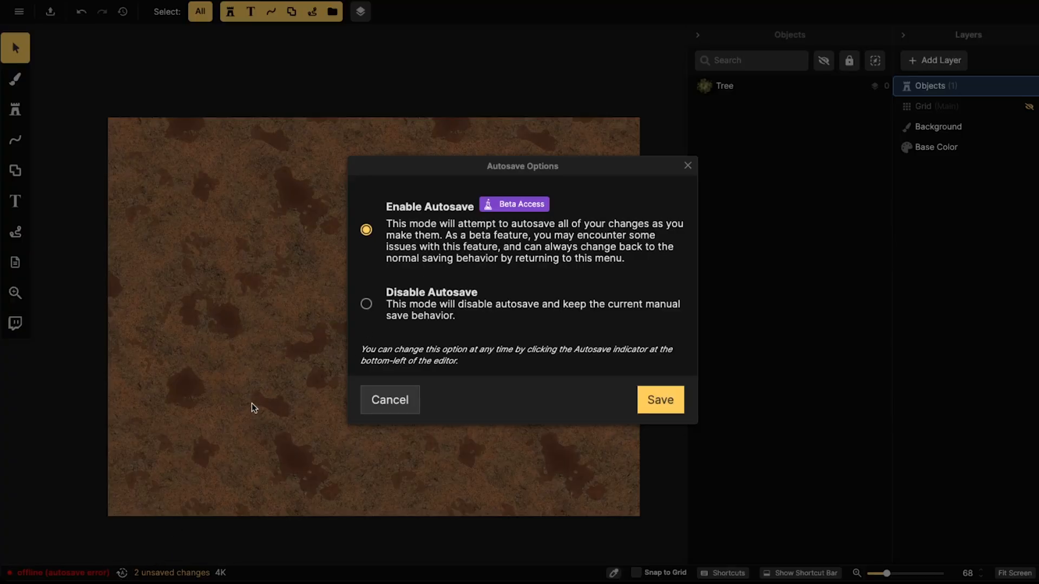
mouse_move(455, 212)
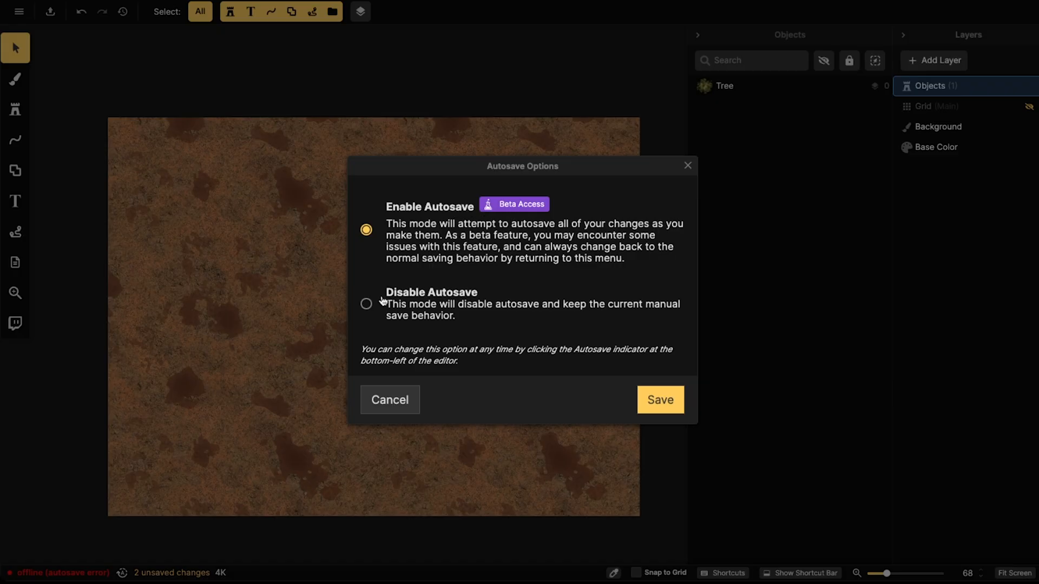
left_click(366, 304)
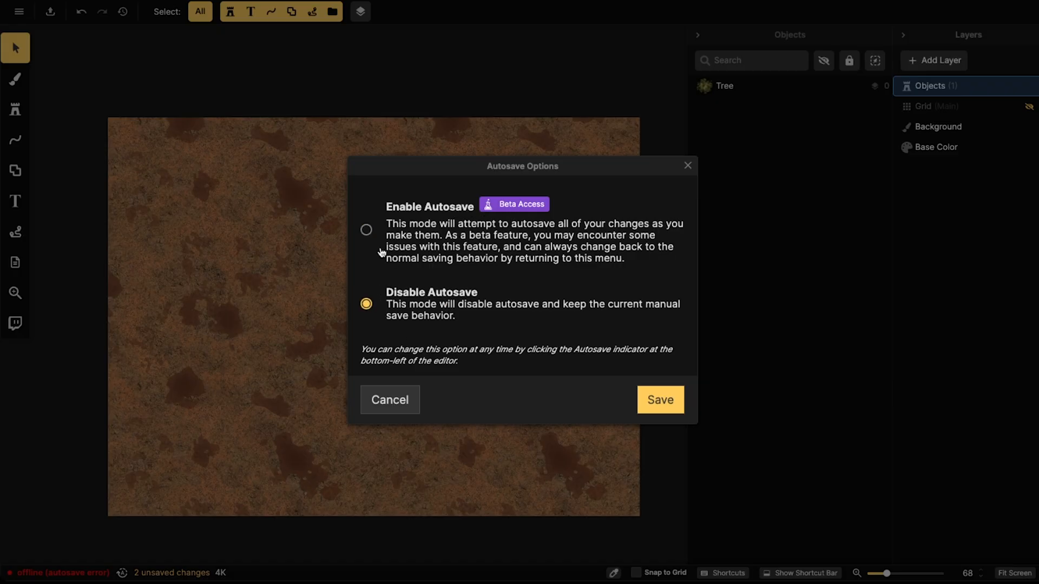
mouse_move(489, 365)
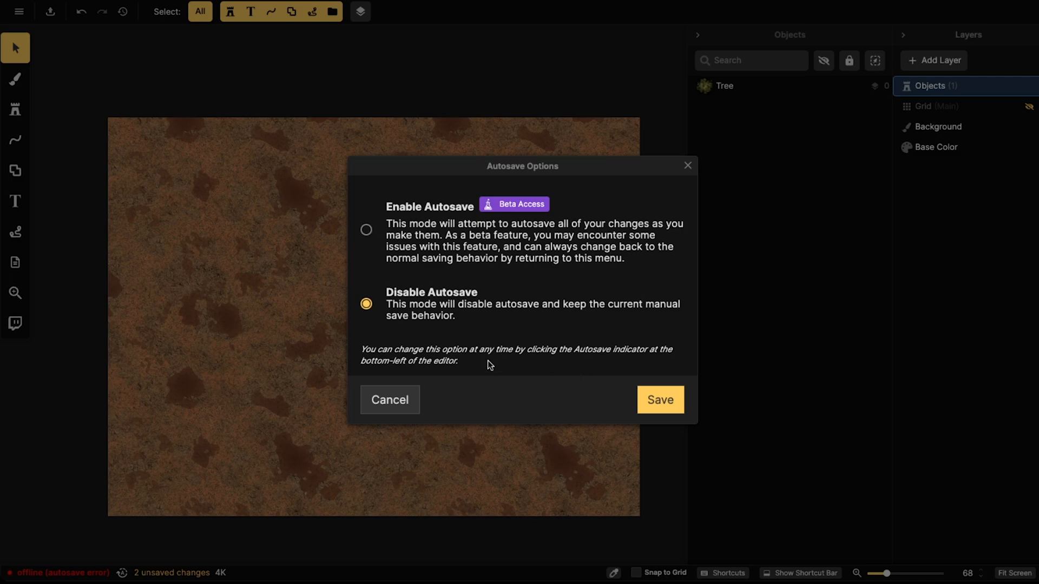
mouse_move(452, 376)
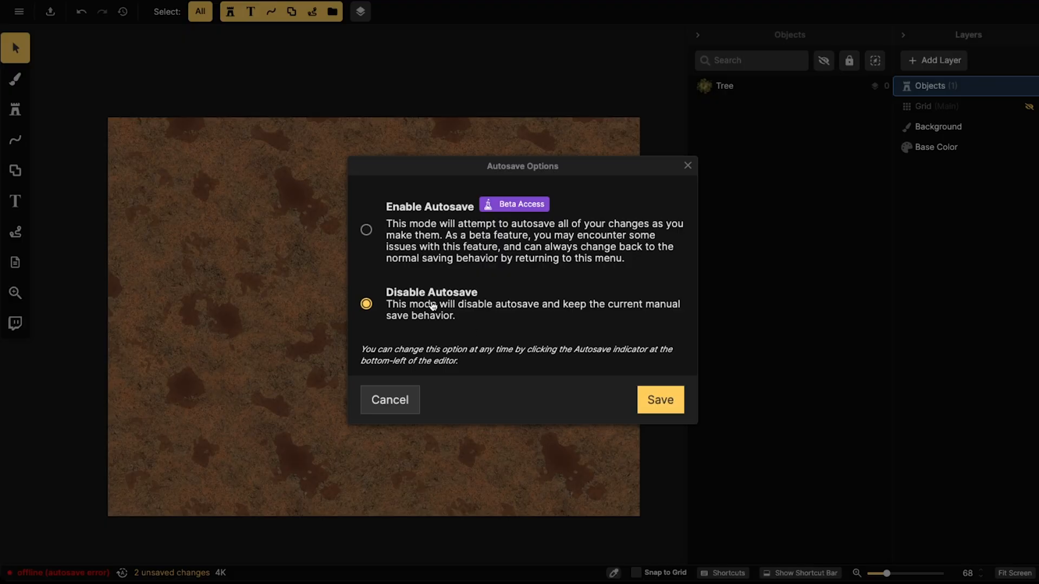
left_click(659, 399)
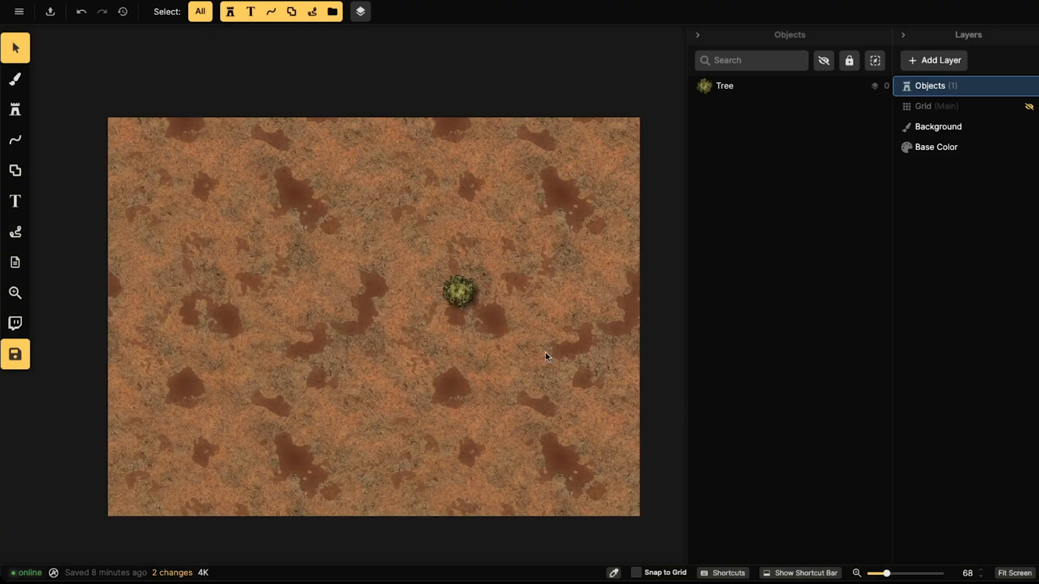